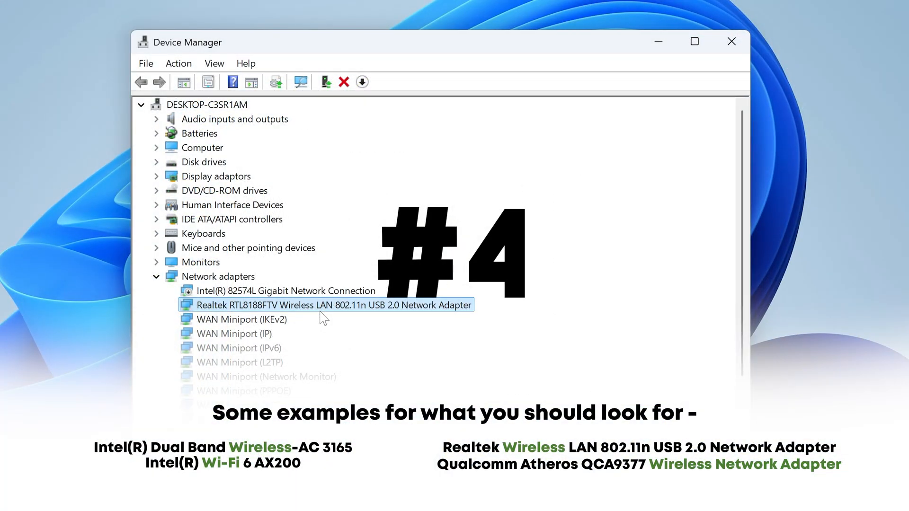
# Step: Close the Device Manager window so only the desktop remains
pyautogui.click(731, 41)
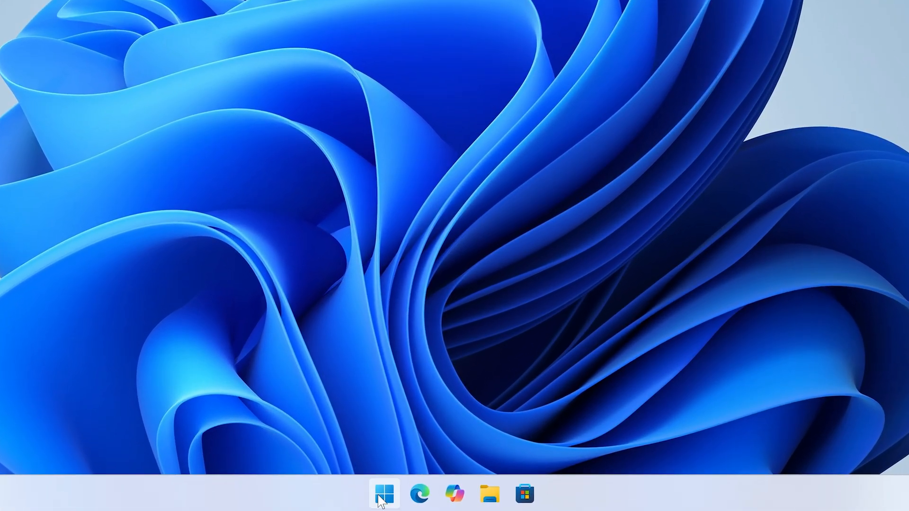
# Step: Reopen Device Manager from Win+X and select the Realtek wireless adapter under Network adapters
pyautogui.rightClick(384, 494)
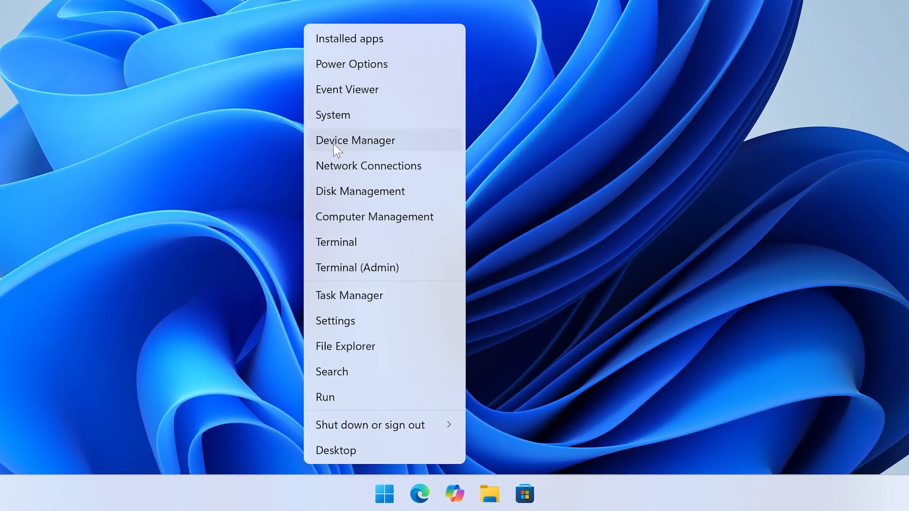
pyautogui.click(355, 140)
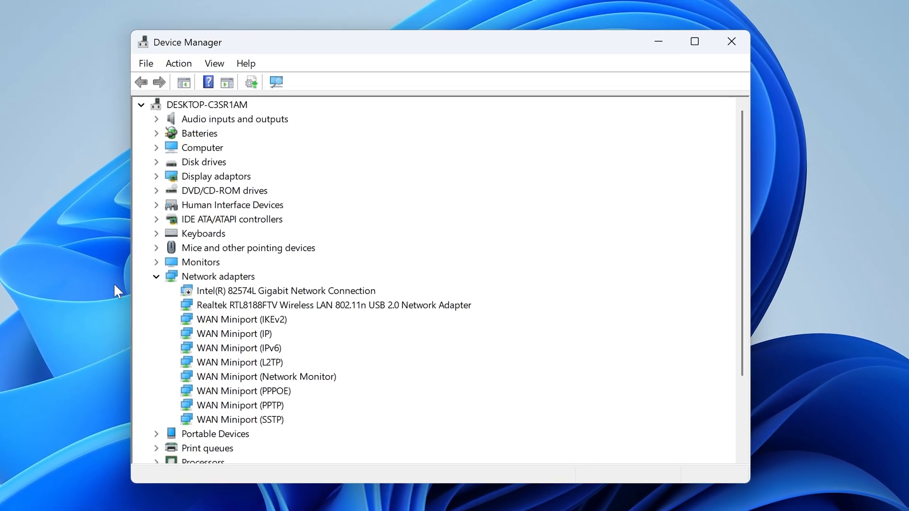
pyautogui.click(157, 276)
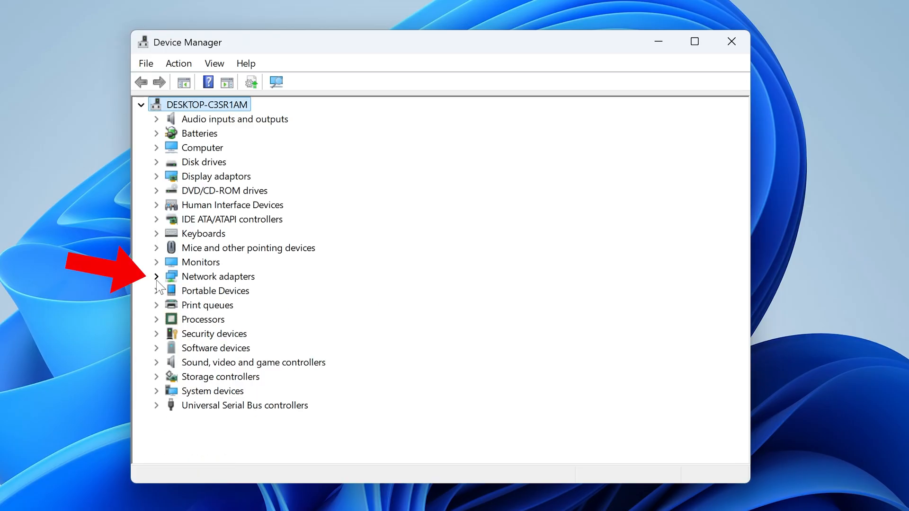
pyautogui.click(156, 276)
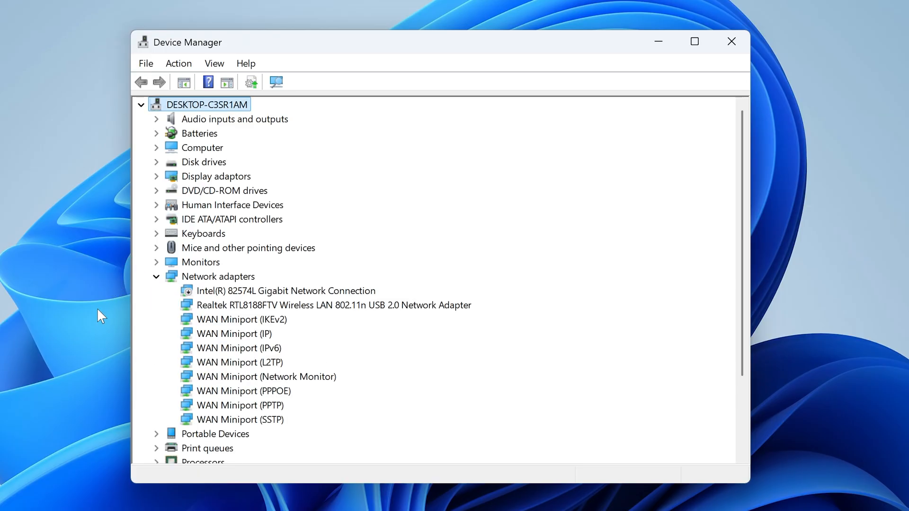
pyautogui.click(333, 305)
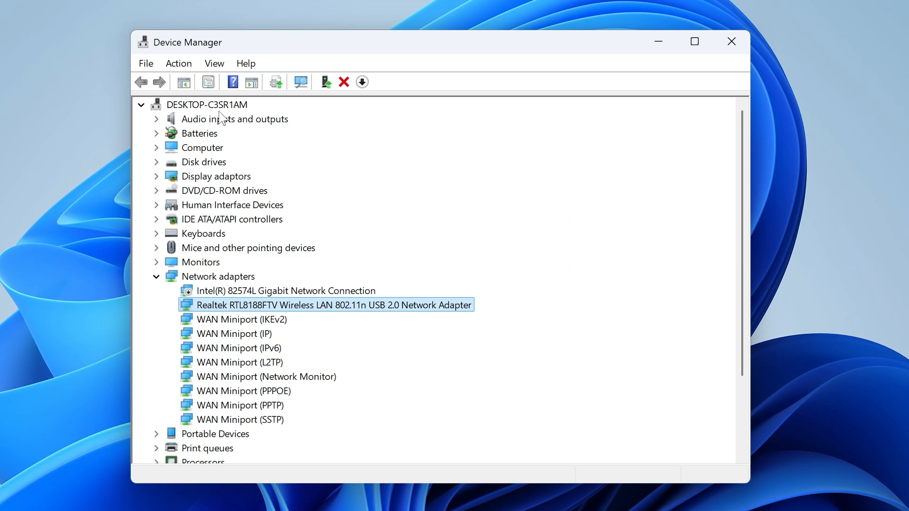
# Step: Show hidden devices to reveal the Wi-Fi Direct and Kernel Debug adapters, then act on Realtek
pyautogui.click(214, 63)
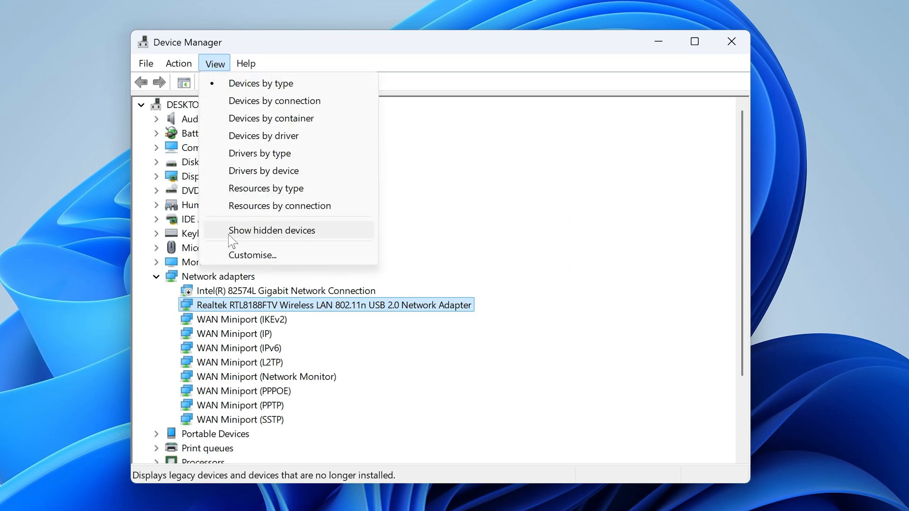
pyautogui.click(272, 230)
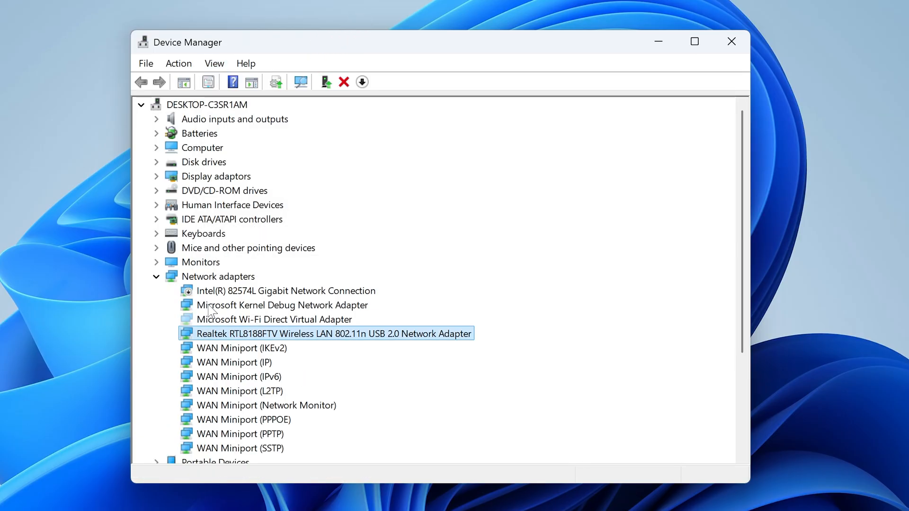
pyautogui.moveTo(365, 354)
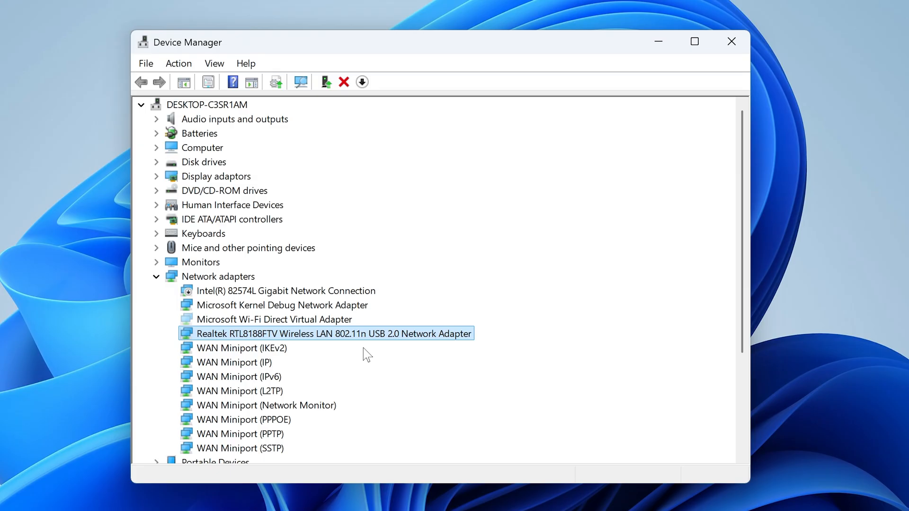
pyautogui.moveTo(613, 370)
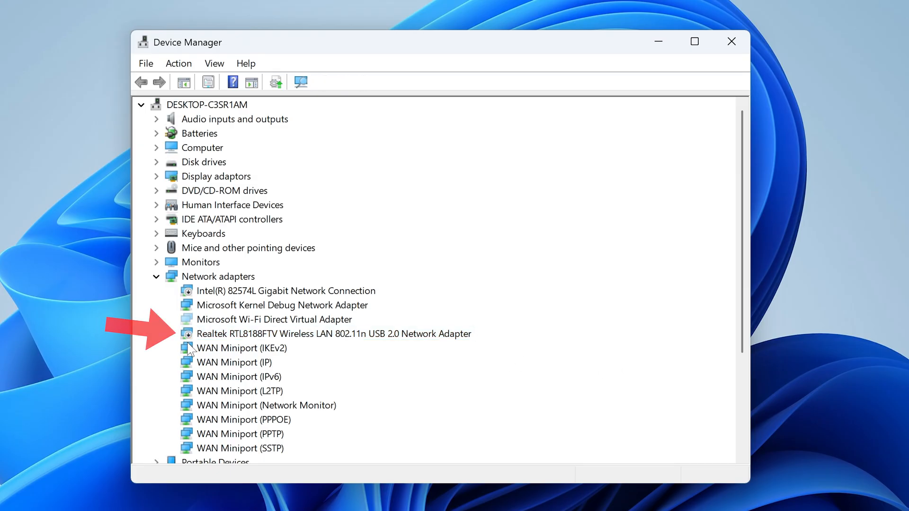
pyautogui.rightClick(333, 334)
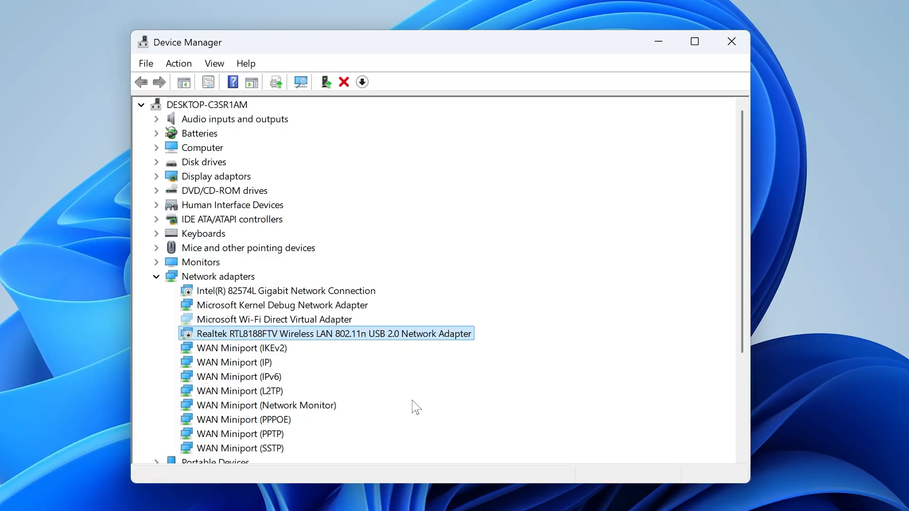
pyautogui.click(239, 448)
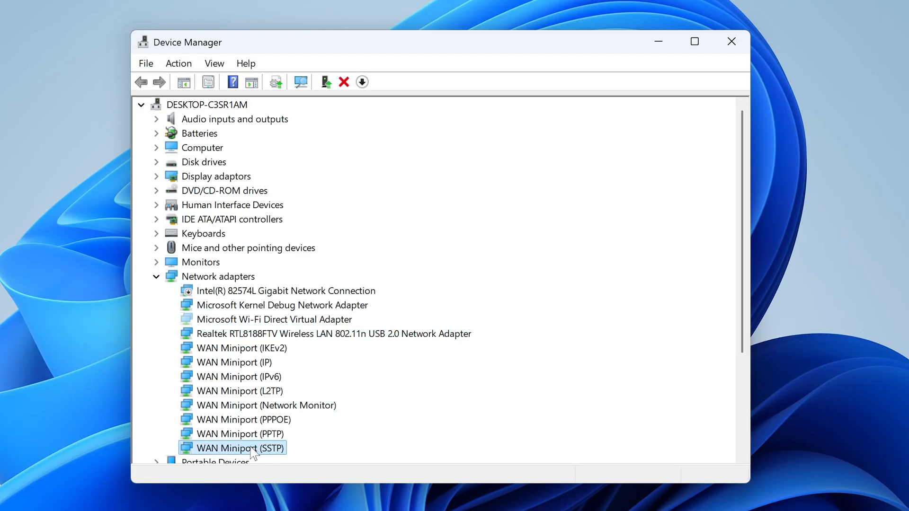
# Step: Reinstall the Realtek adapter with the Microsoft driver chosen from drivers already on the computer
pyautogui.rightClick(334, 334)
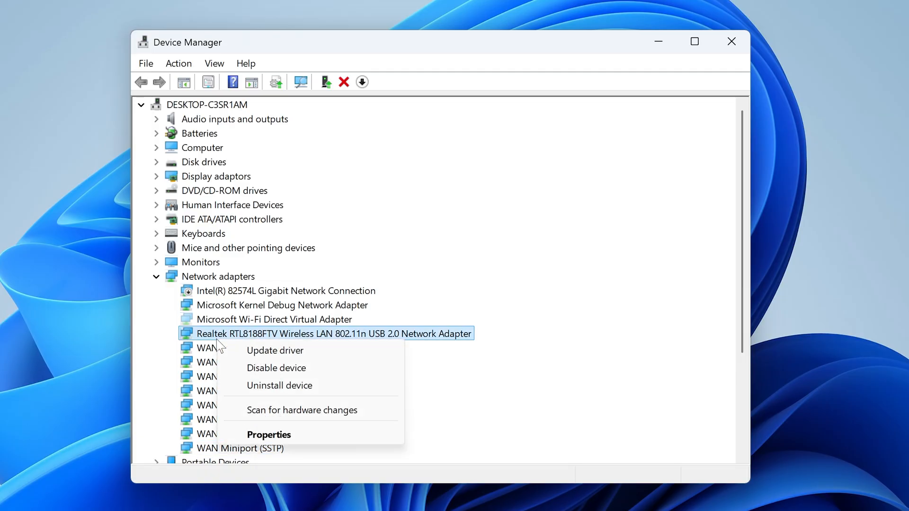
pyautogui.moveTo(275, 350)
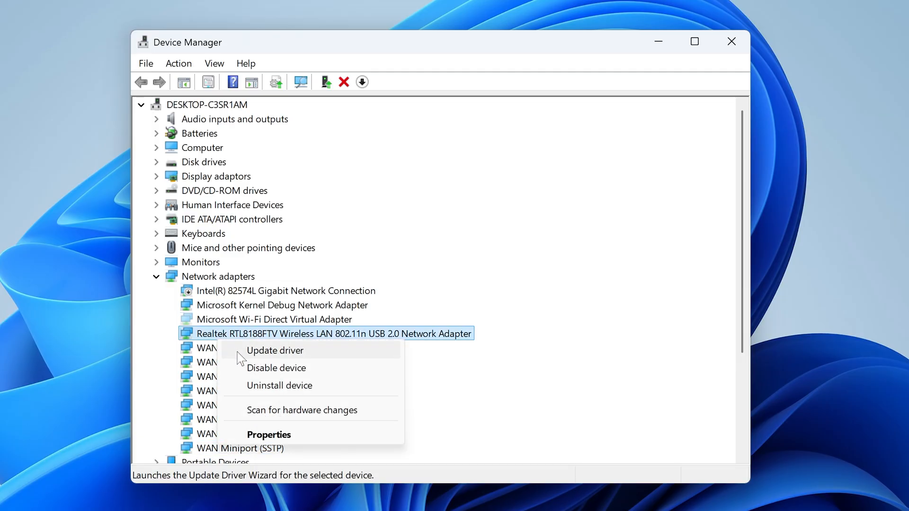
pyautogui.click(274, 351)
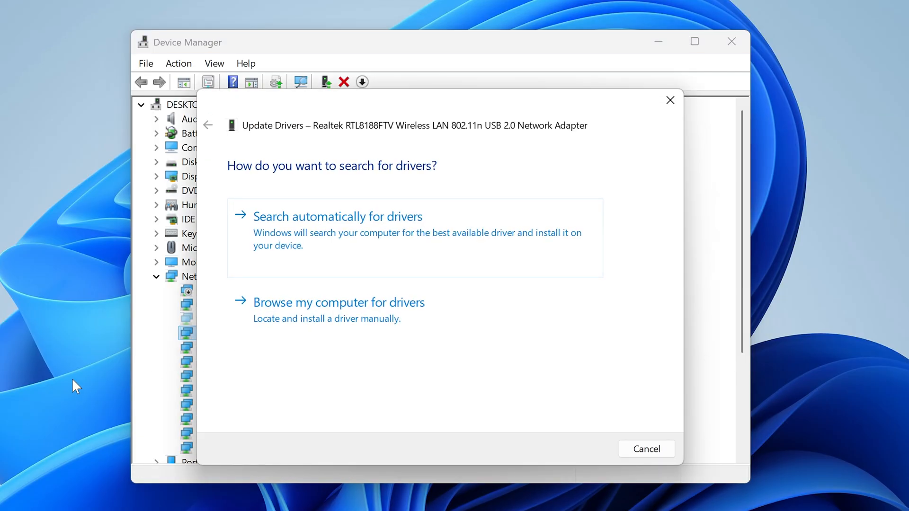
pyautogui.click(338, 302)
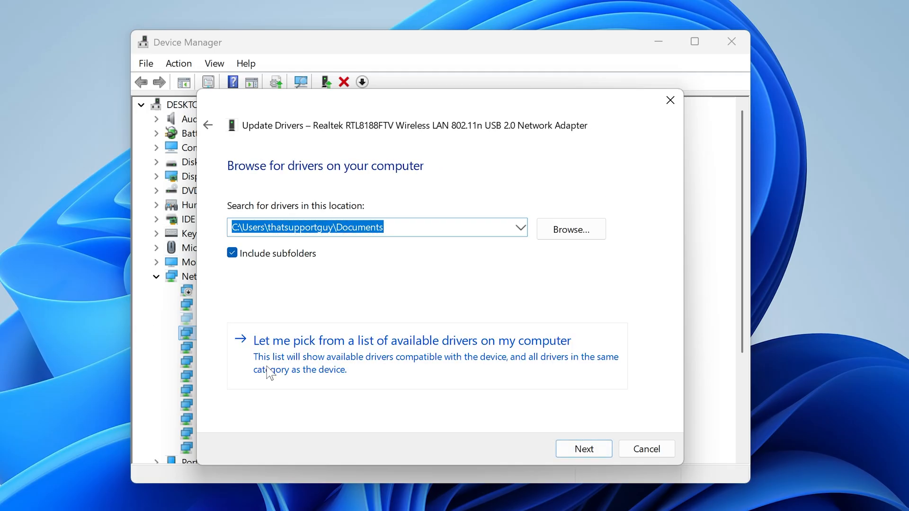
pyautogui.moveTo(429, 380)
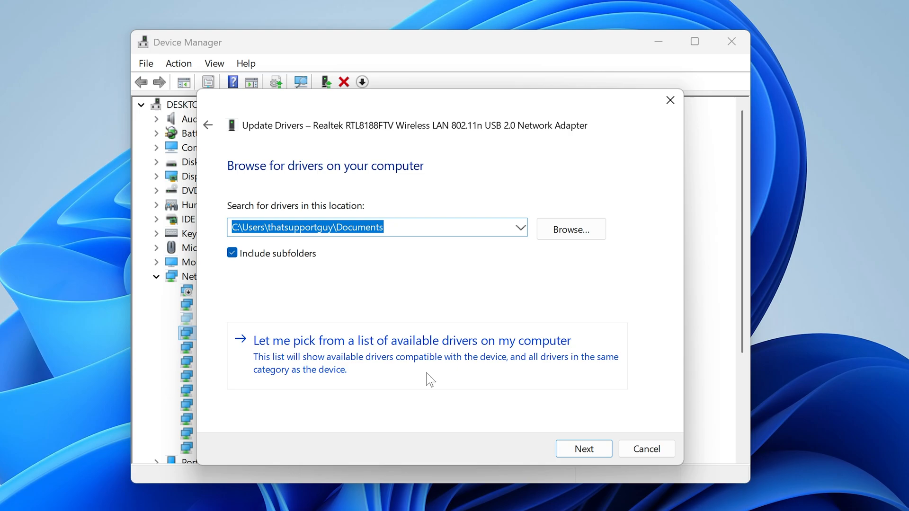
pyautogui.click(411, 341)
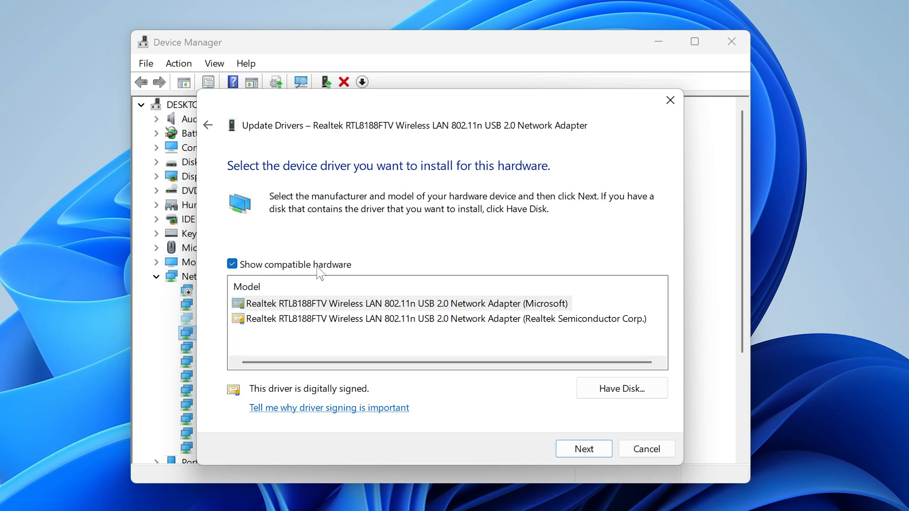
pyautogui.click(406, 303)
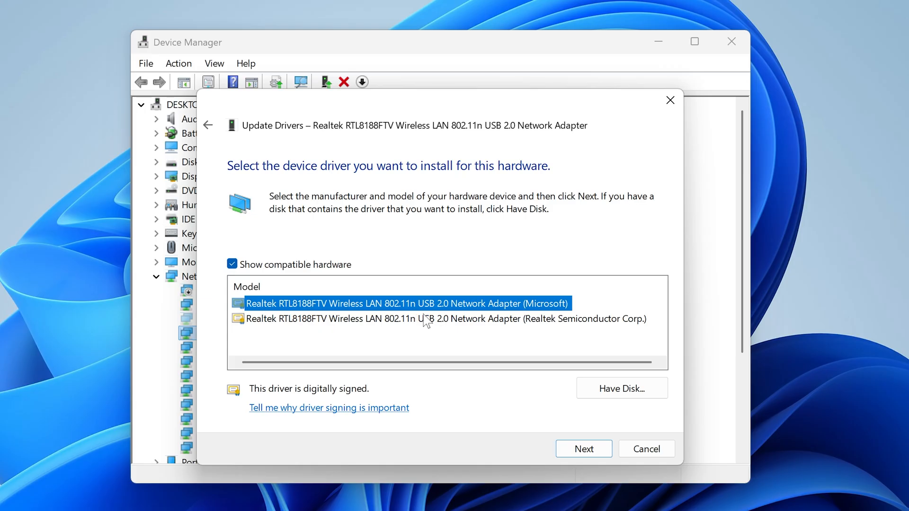
pyautogui.click(583, 448)
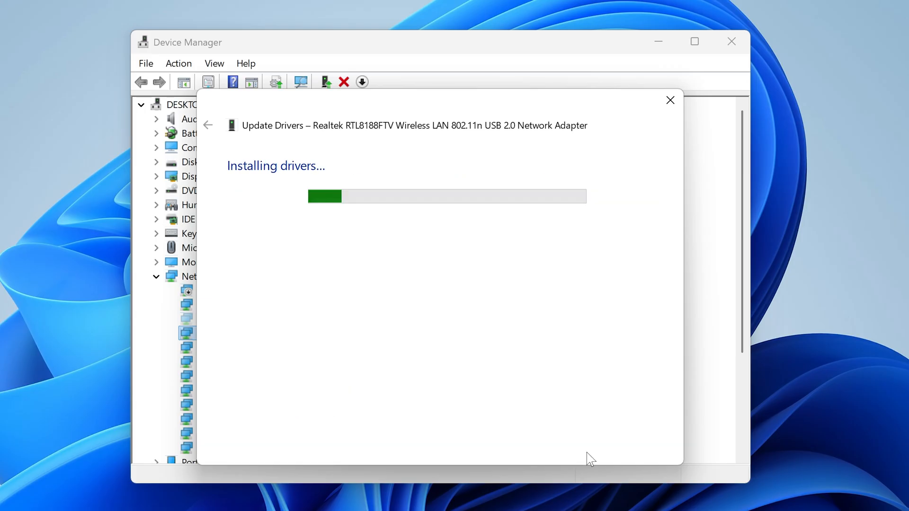
pyautogui.moveTo(69, 374)
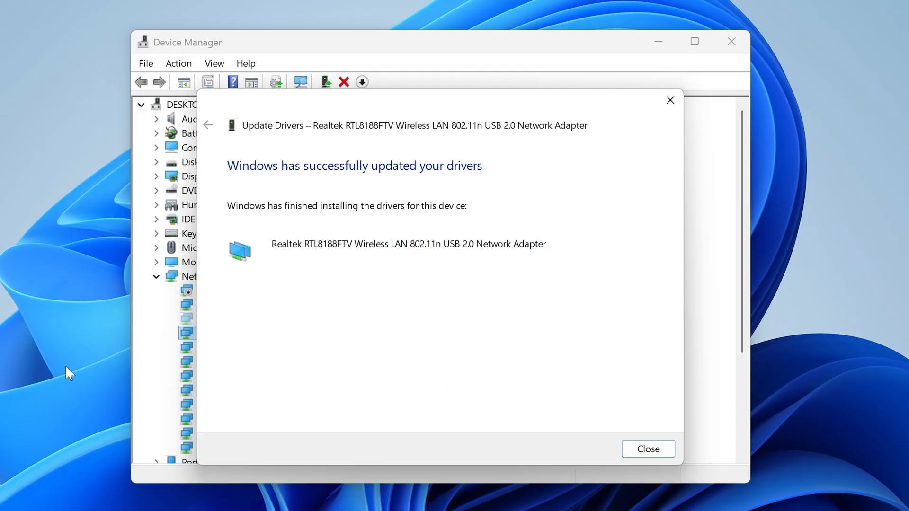
pyautogui.click(648, 449)
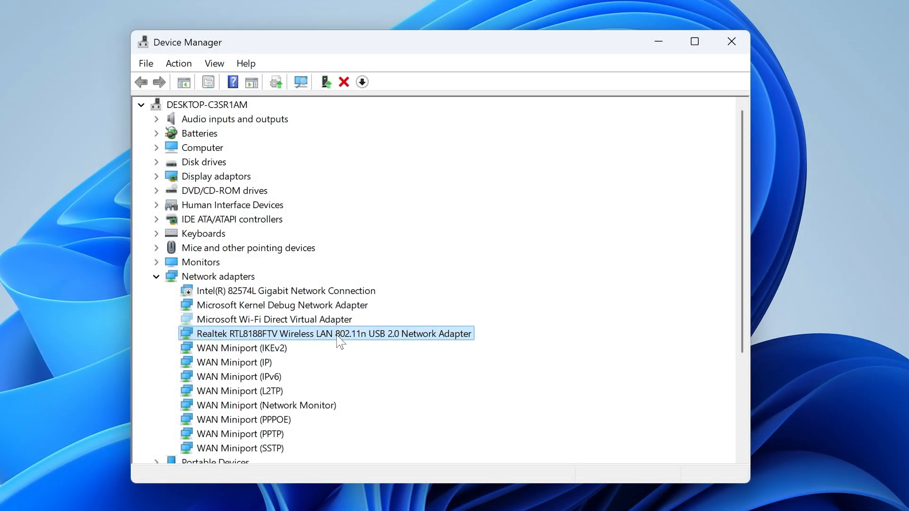
# Step: Stop Windows turning off the Realtek adapter to save power, then bring up the Win+X menu
pyautogui.doubleClick(333, 333)
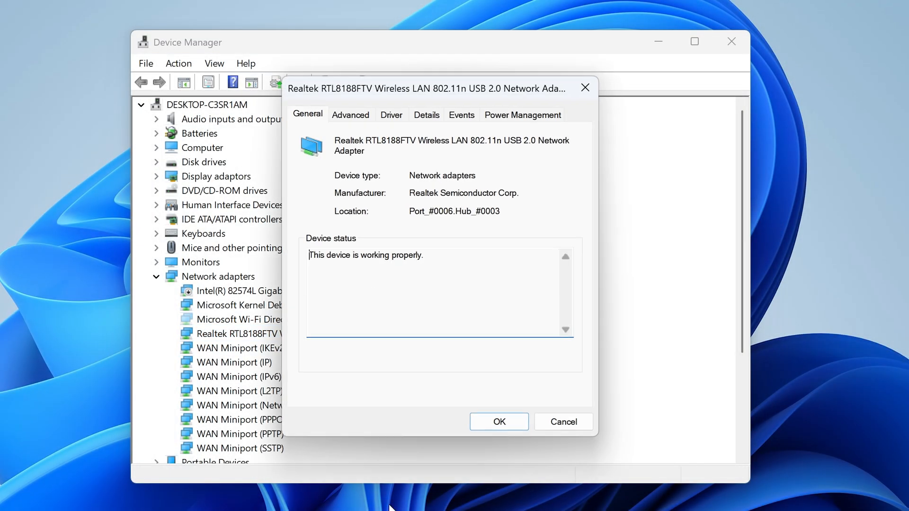
pyautogui.click(521, 114)
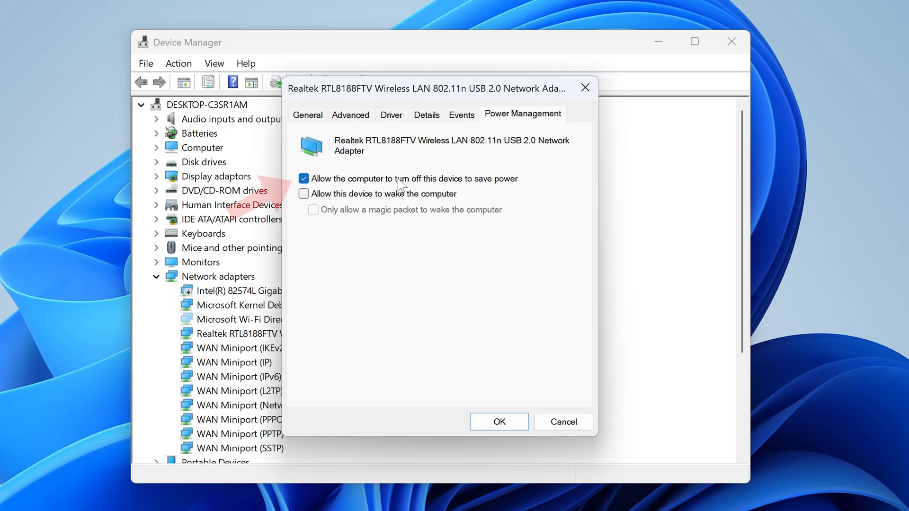
pyautogui.click(303, 179)
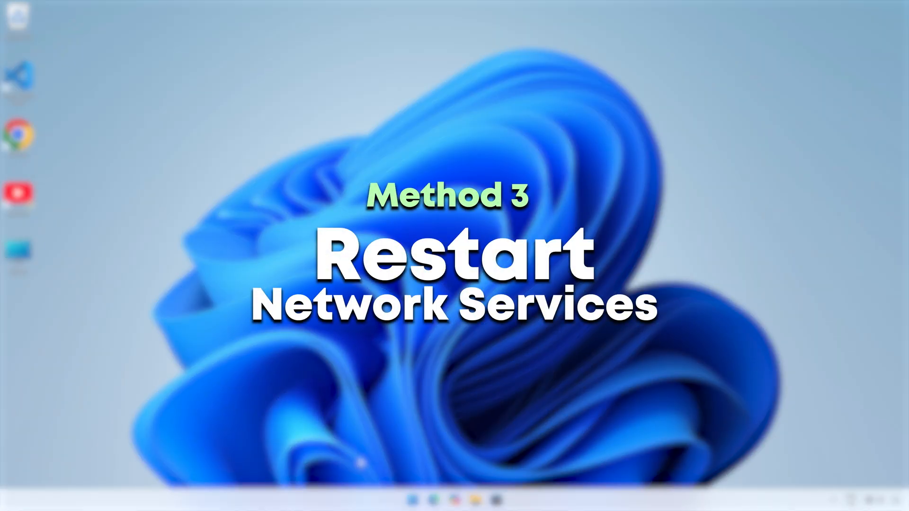
pyautogui.rightClick(383, 494)
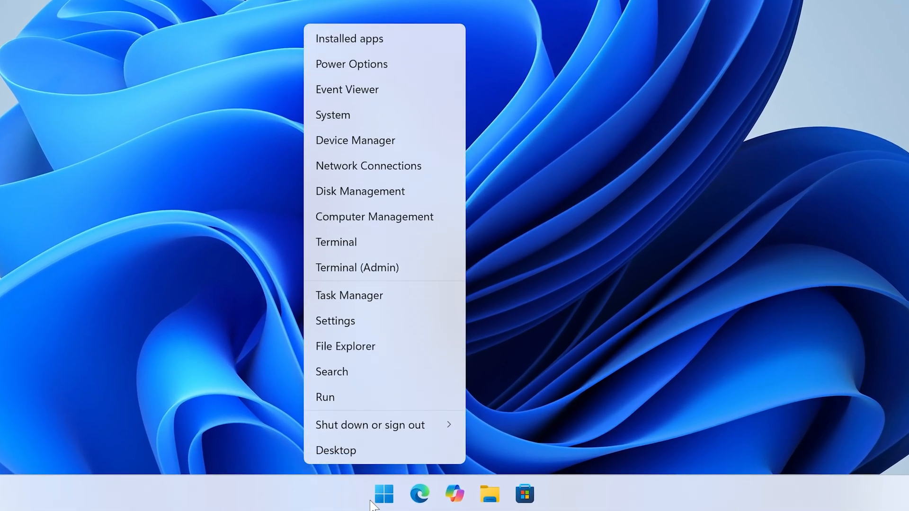
# Step: Launch the Services console by running 'services' from the Run box
pyautogui.click(325, 397)
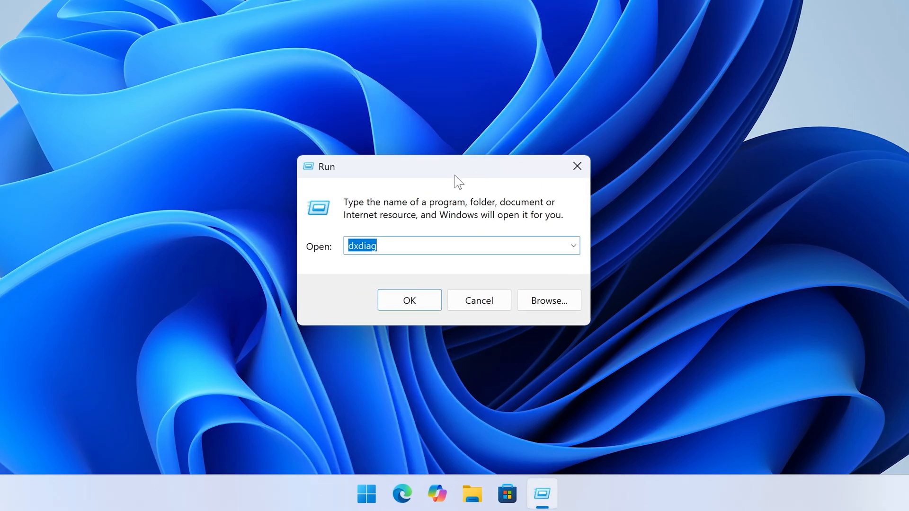
pyautogui.write('services')
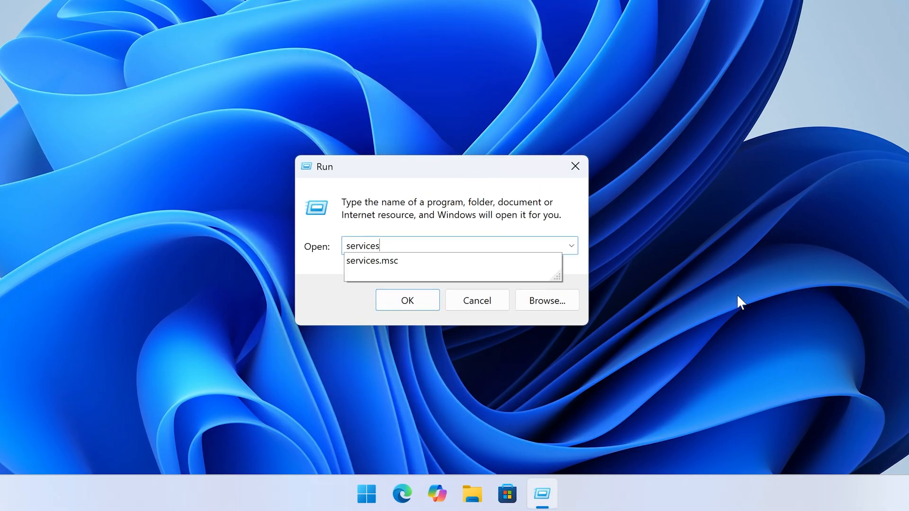
pyautogui.click(406, 300)
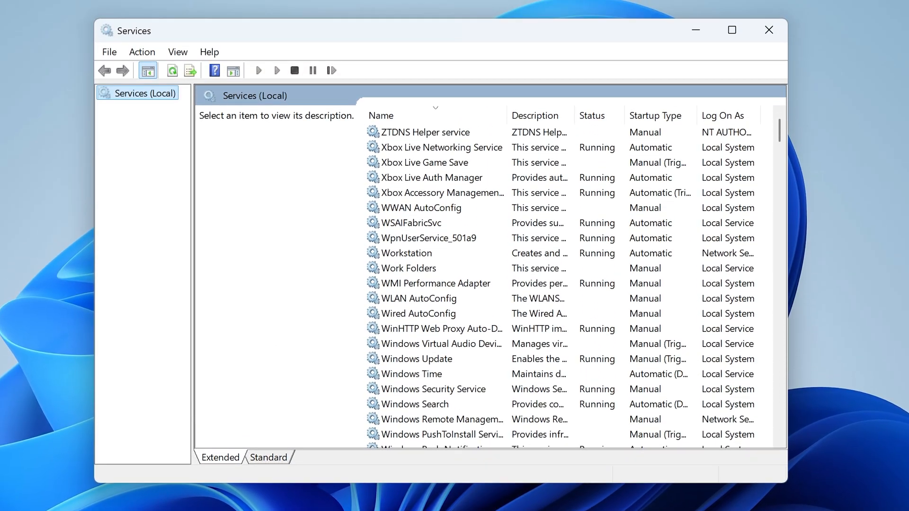
# Step: Set WLAN AutoConfig's startup type to Automatic, start the service, and confirm
pyautogui.click(420, 298)
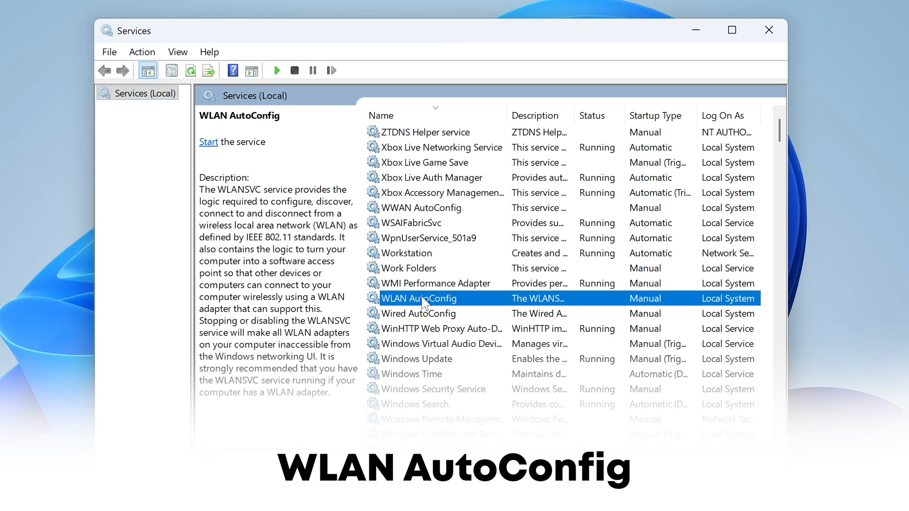
pyautogui.rightClick(419, 298)
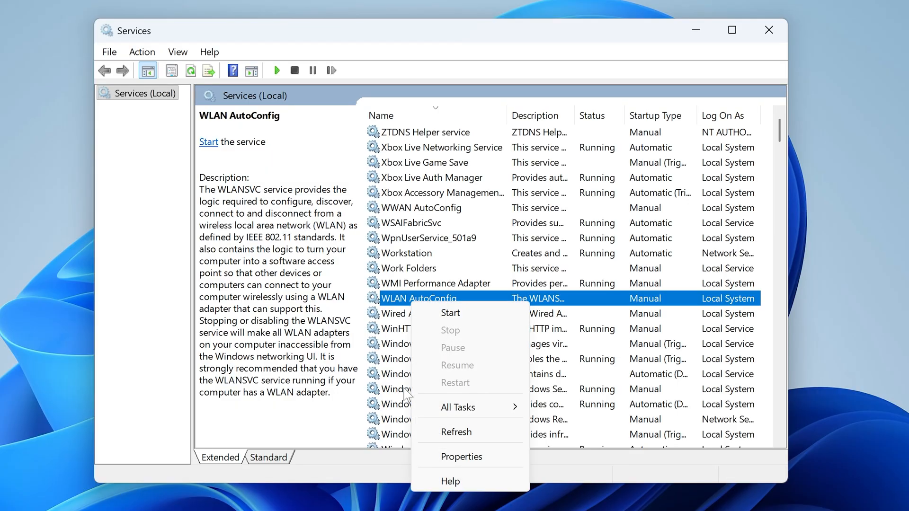
pyautogui.click(462, 457)
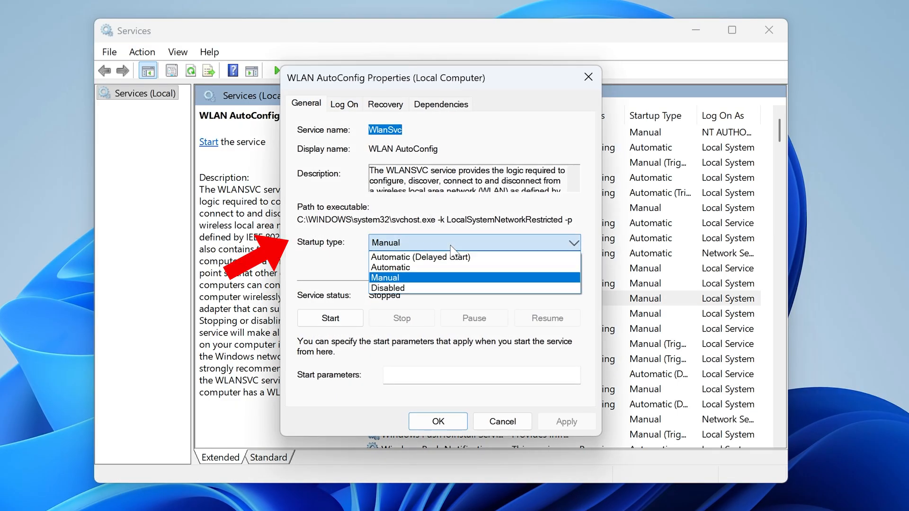
pyautogui.click(390, 267)
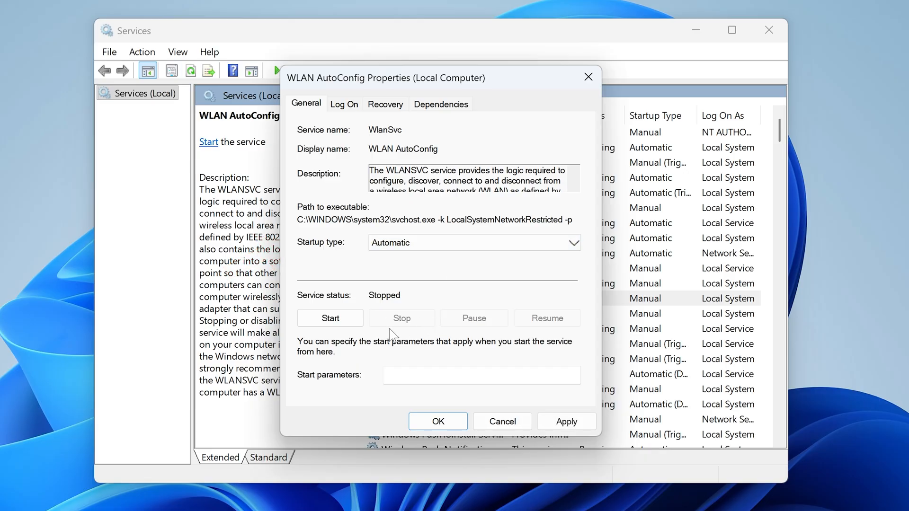
pyautogui.click(330, 318)
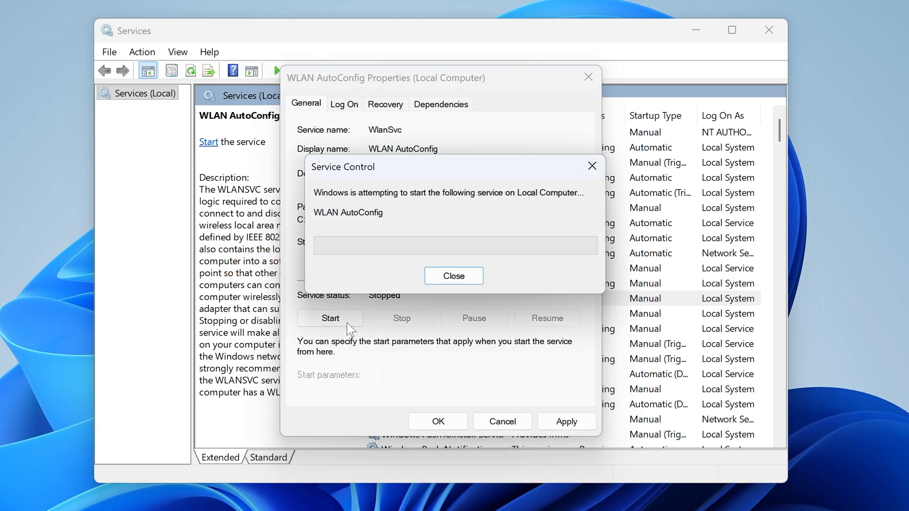
pyautogui.click(453, 276)
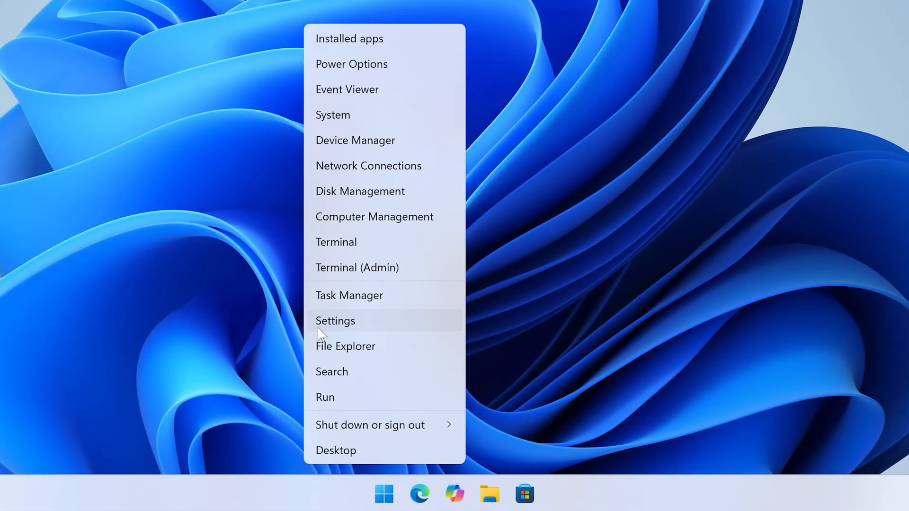
# Step: Open Settings and go to Network & internet > Advanced network settings
pyautogui.click(335, 321)
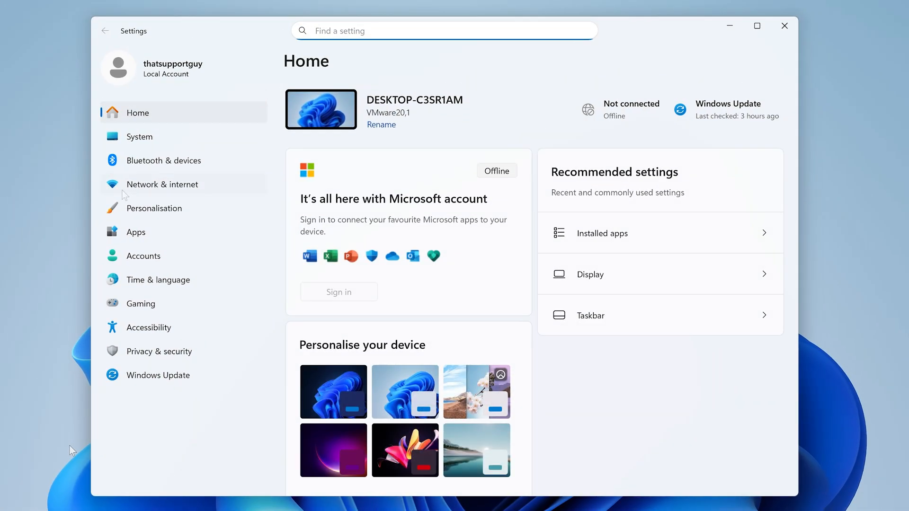
pyautogui.click(162, 184)
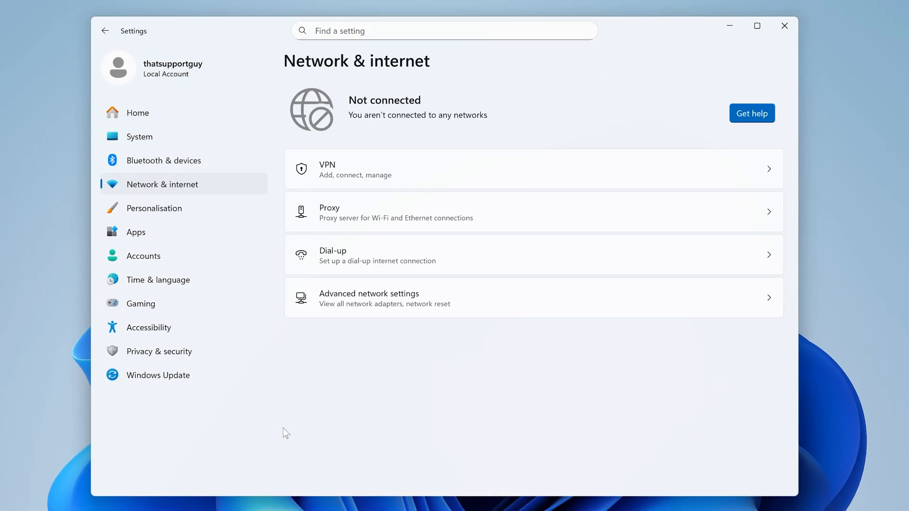
pyautogui.click(369, 298)
pyautogui.write('control')
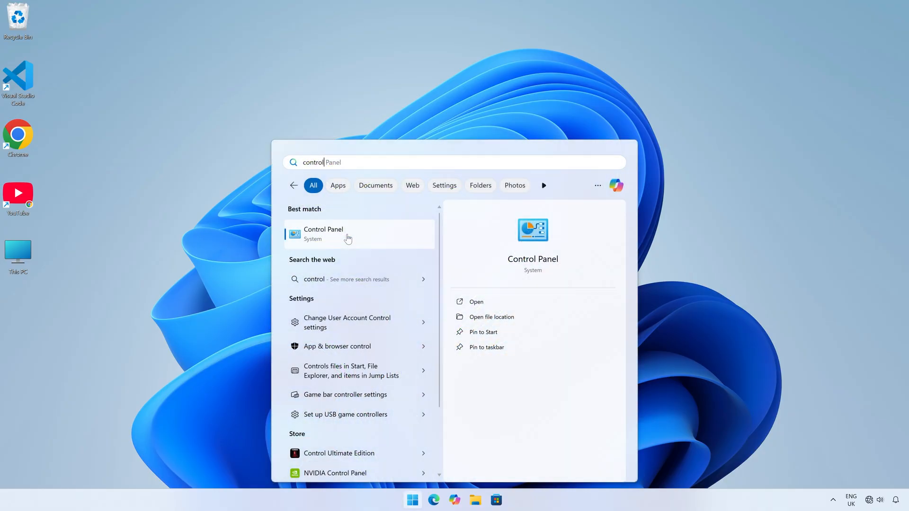
# Step: Open Internet Options via Control Panel's Network and Internet, review Advanced settings, and confirm
pyautogui.click(323, 234)
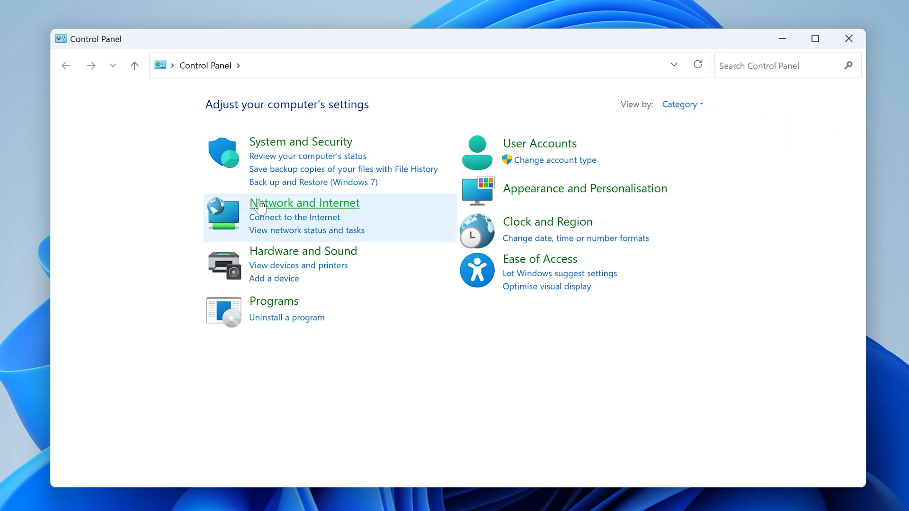
pyautogui.click(304, 203)
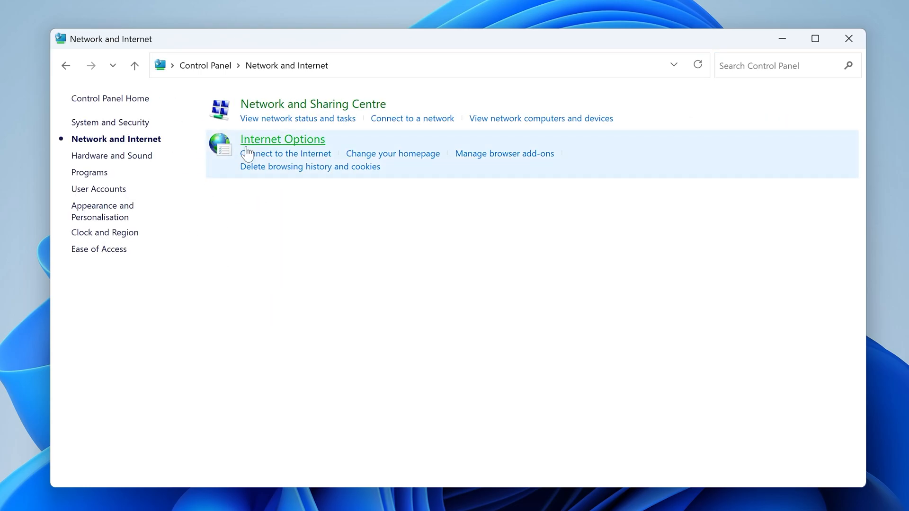
pyautogui.click(282, 139)
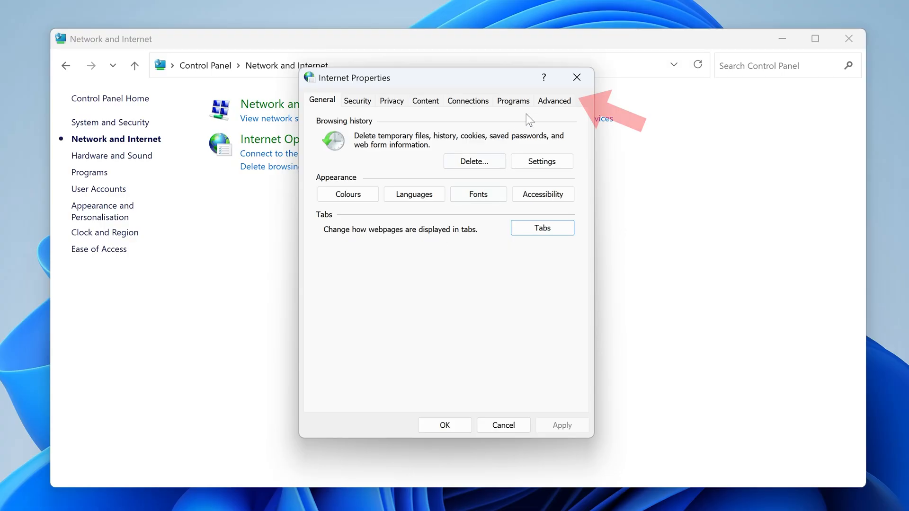
pyautogui.click(553, 100)
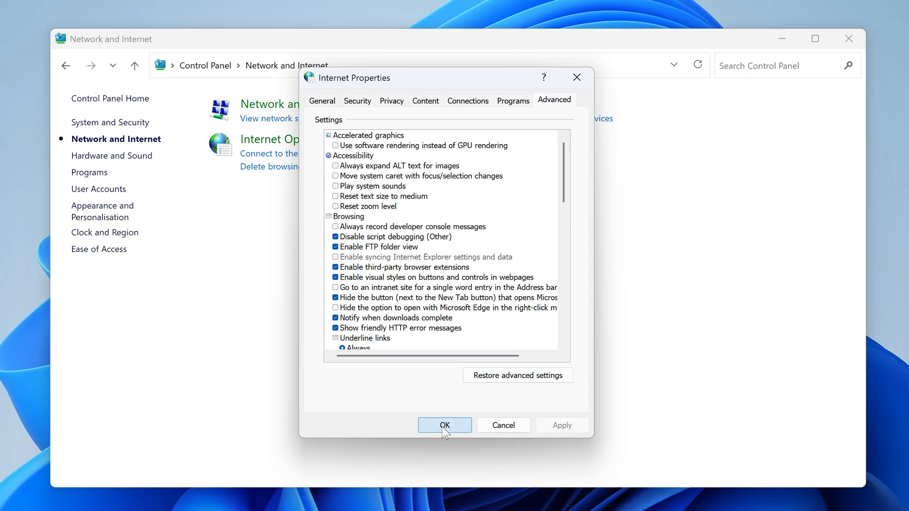
pyautogui.click(444, 425)
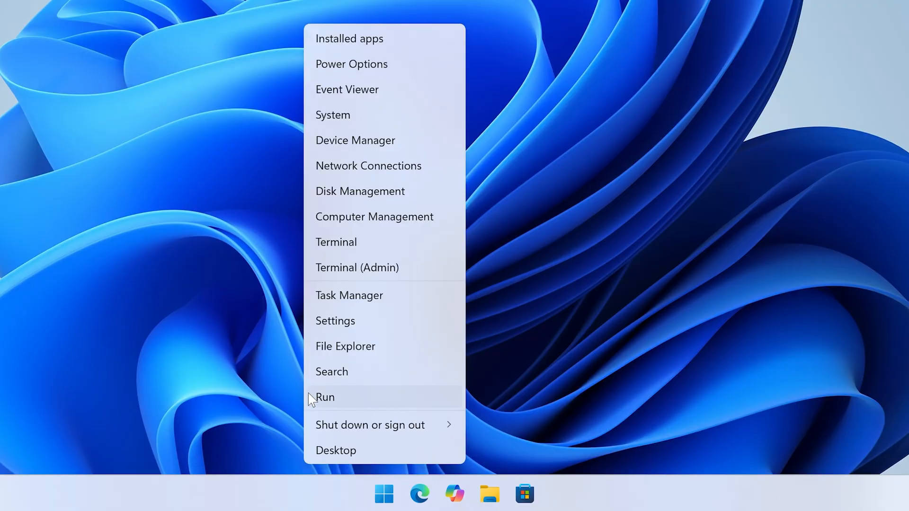
# Step: Launch msconfig from the Run box
pyautogui.click(325, 397)
pyautogui.write('msconfig')
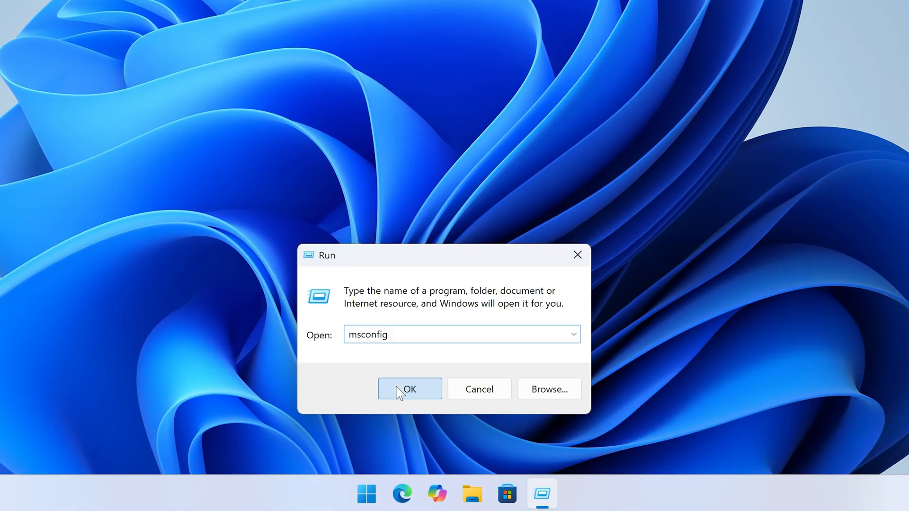
pyautogui.click(409, 389)
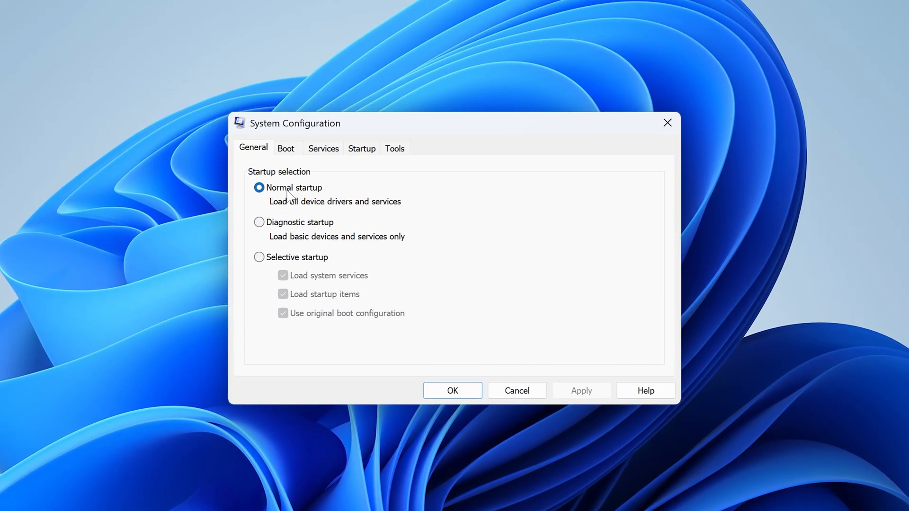
# Step: Re-enable all services on the System Configuration Services tab and confirm with OK
pyautogui.click(323, 149)
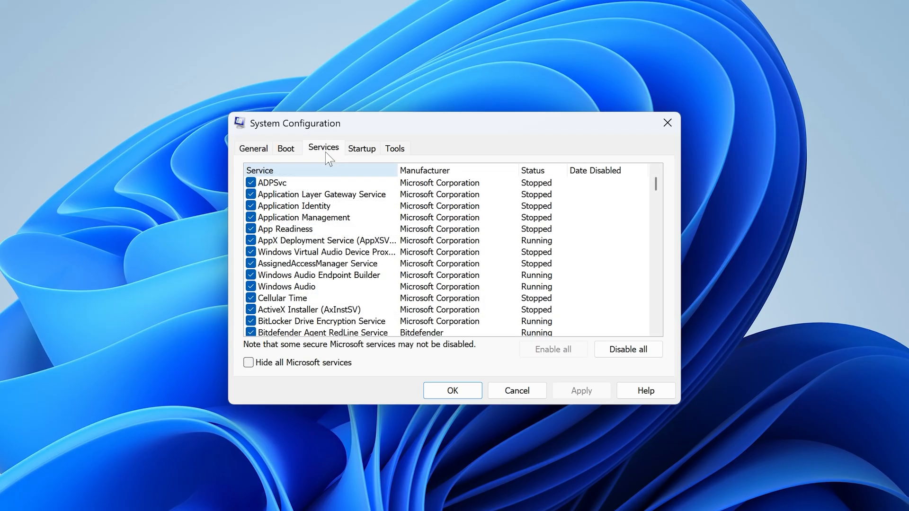
pyautogui.click(628, 349)
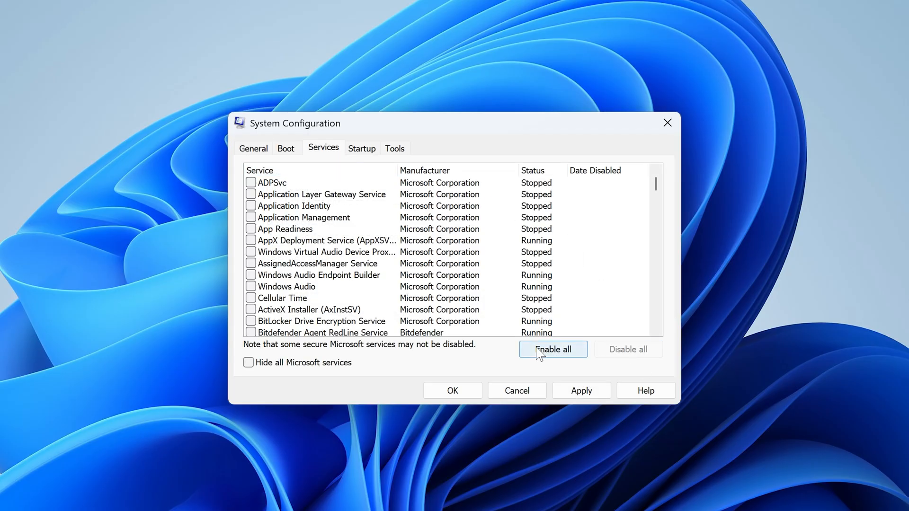
pyautogui.click(552, 349)
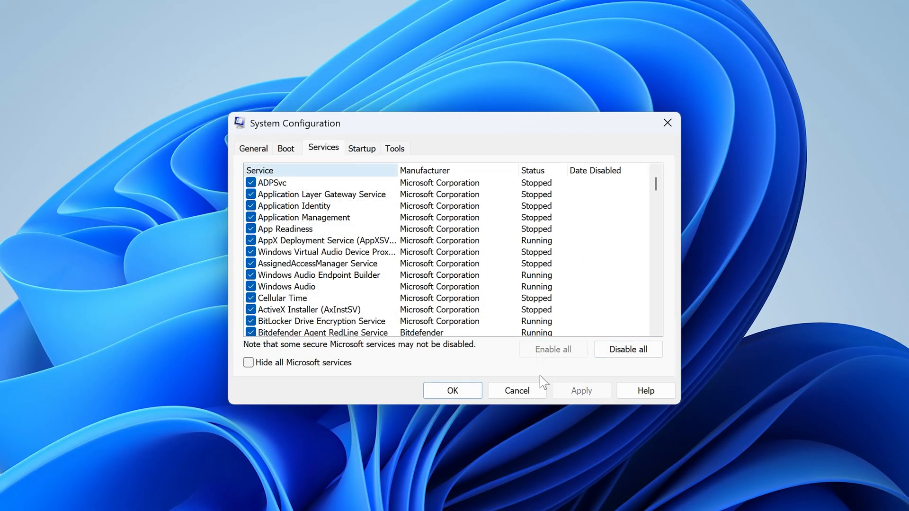
pyautogui.click(451, 391)
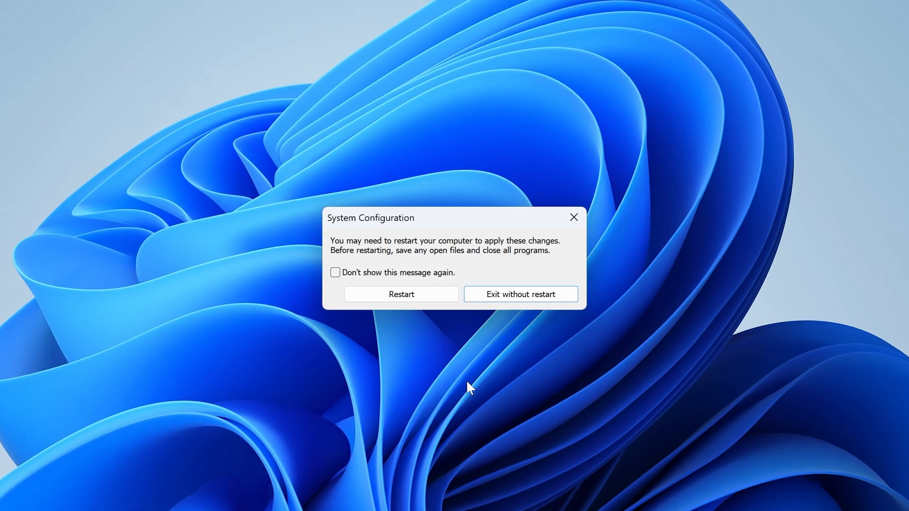